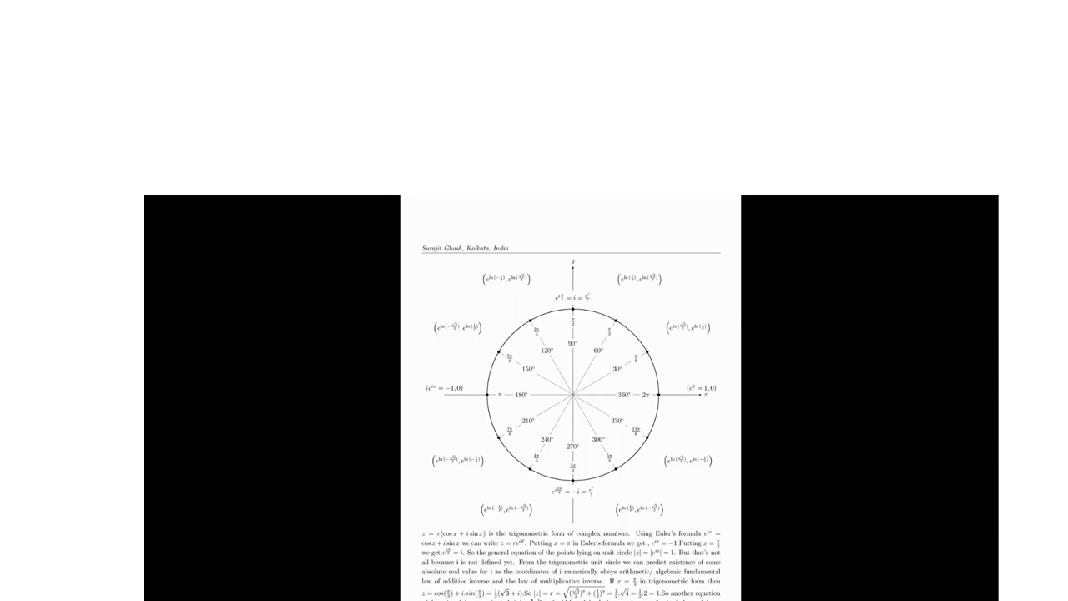
pyautogui.scroll(-3)
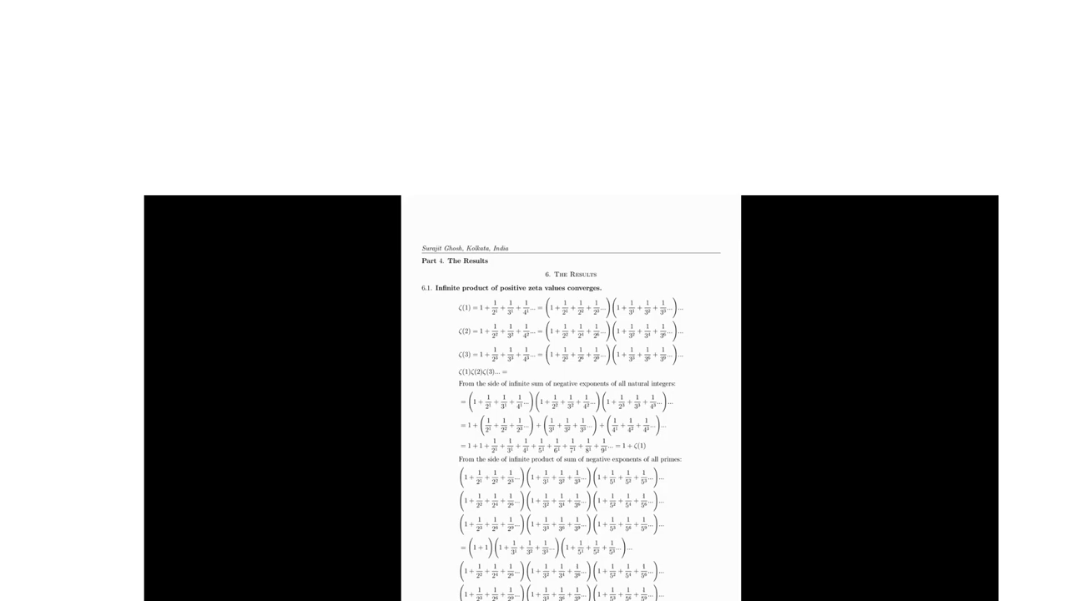
pyautogui.scroll(-3)
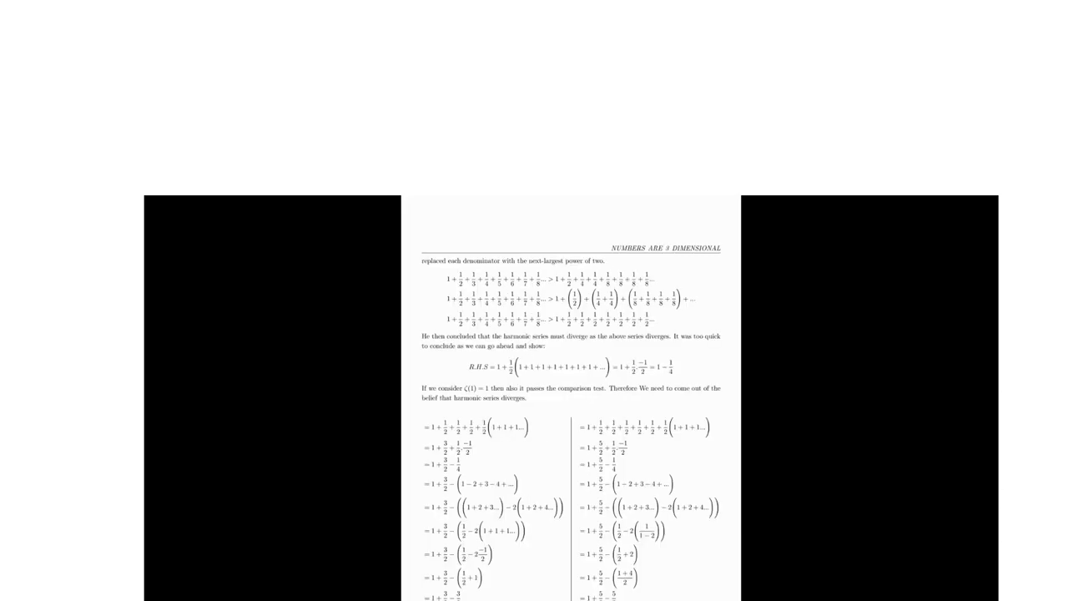
pyautogui.scroll(-3)
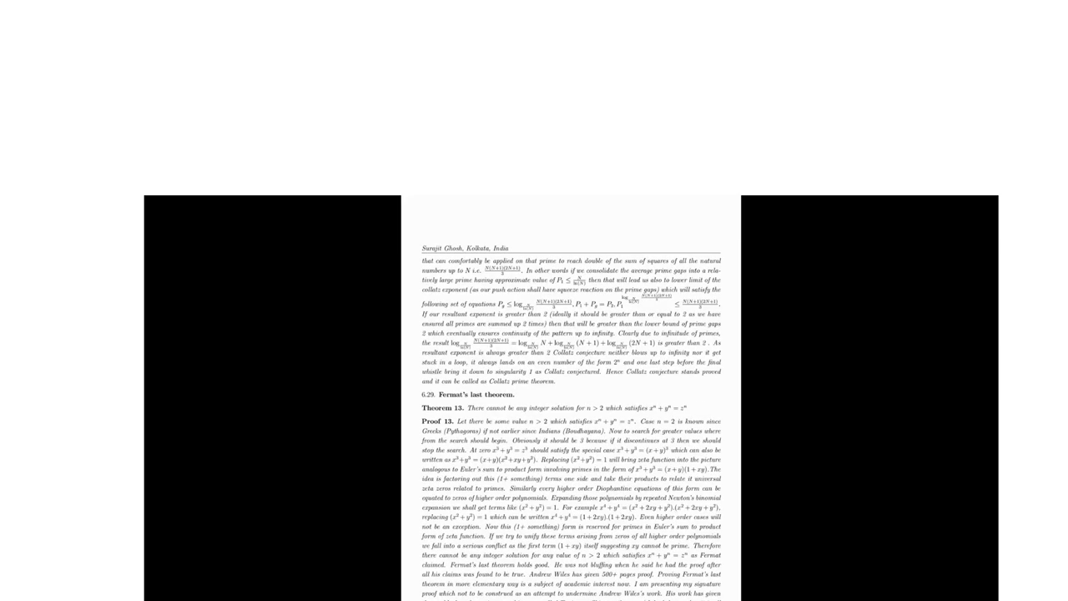
pyautogui.scroll(-3)
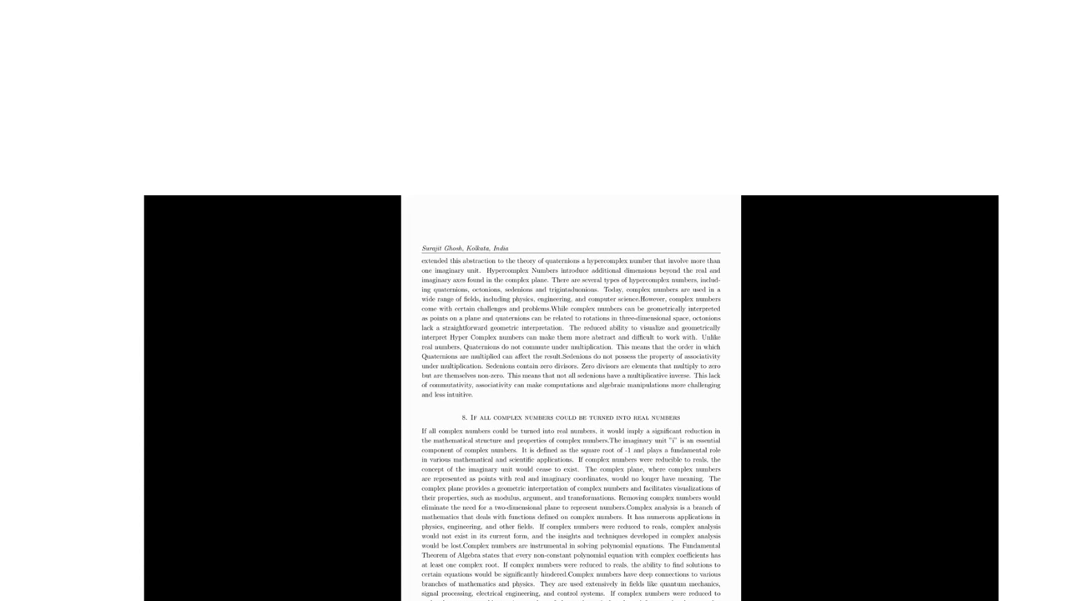
pyautogui.scroll(-3)
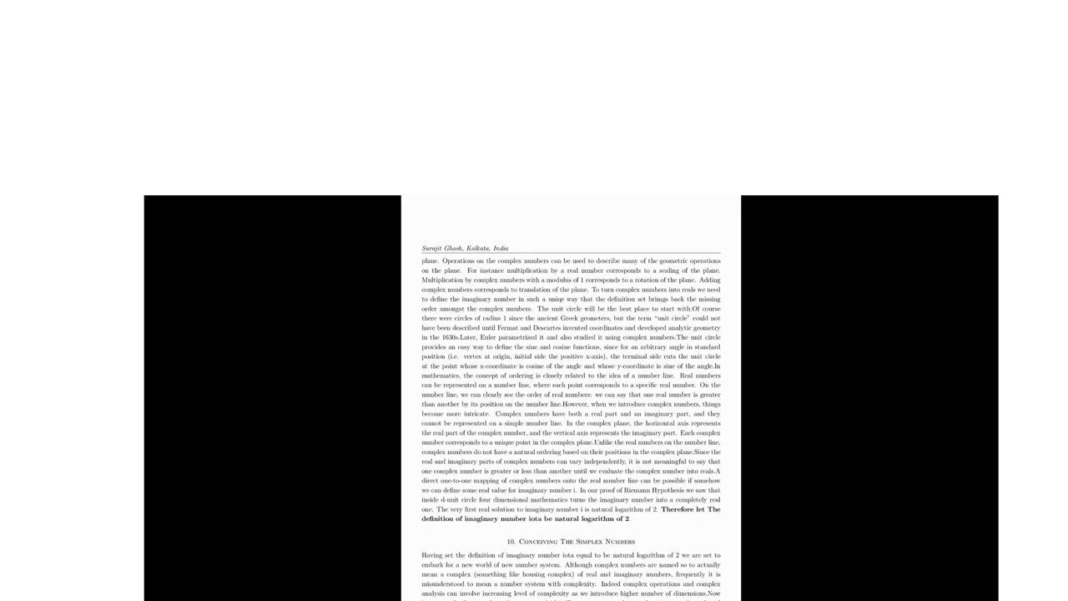
pyautogui.scroll(-3)
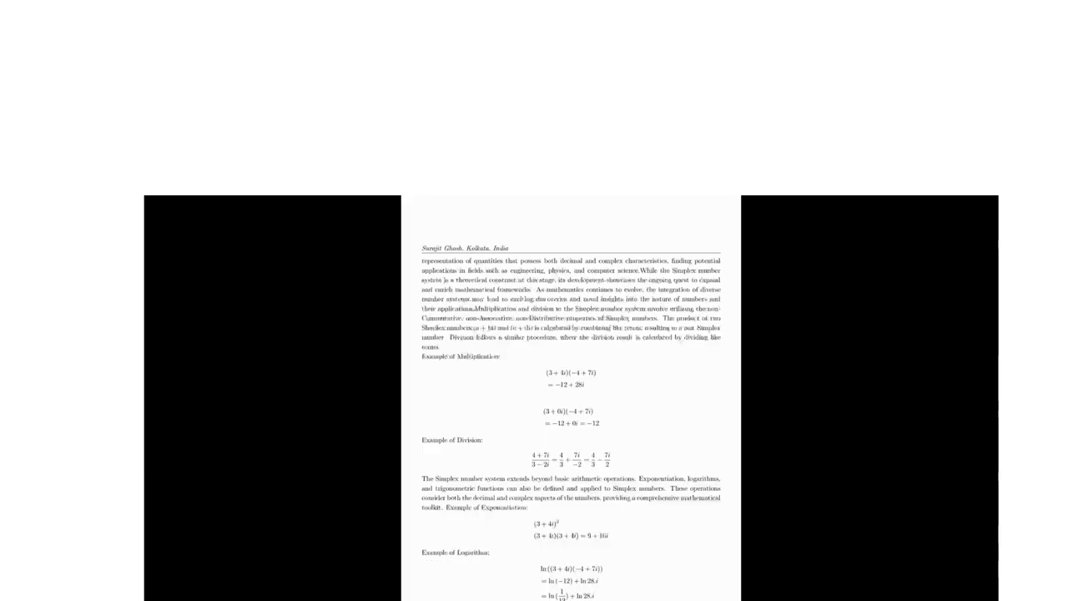
pyautogui.scroll(-3)
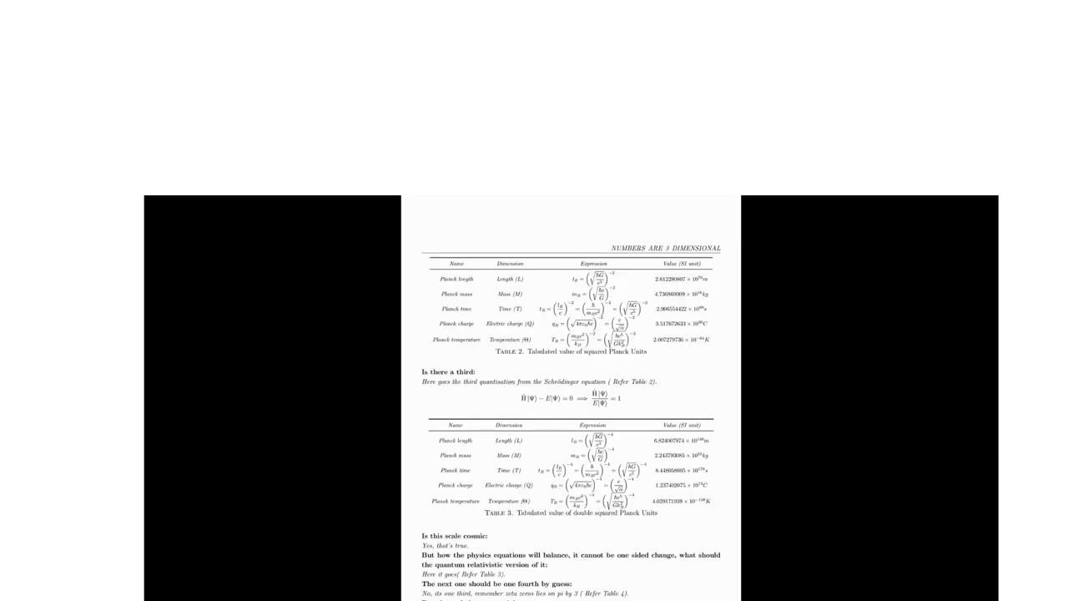
pyautogui.scroll(-3)
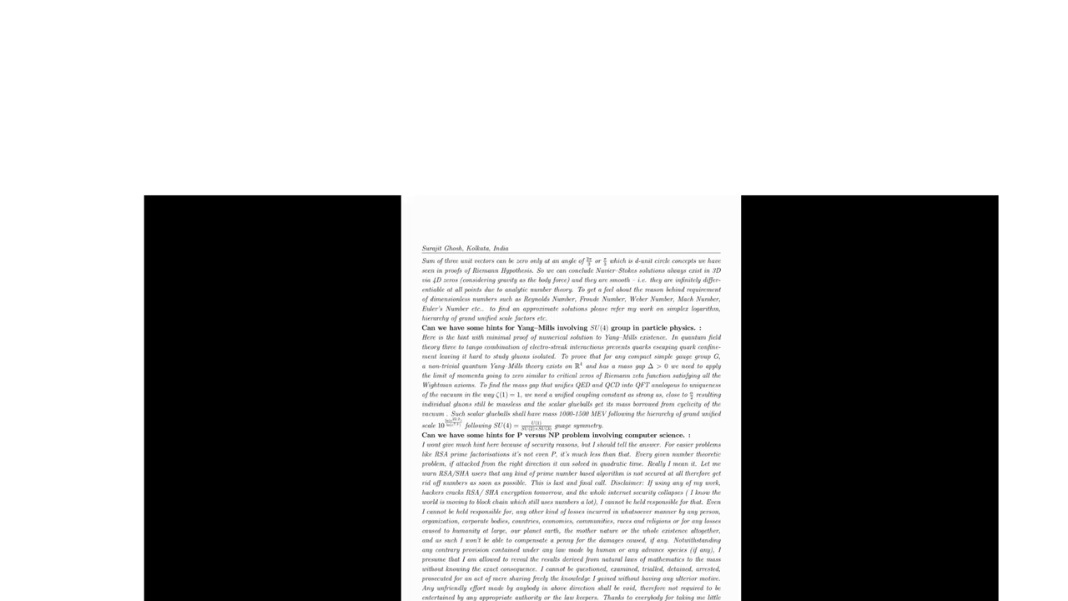
pyautogui.scroll(-3)
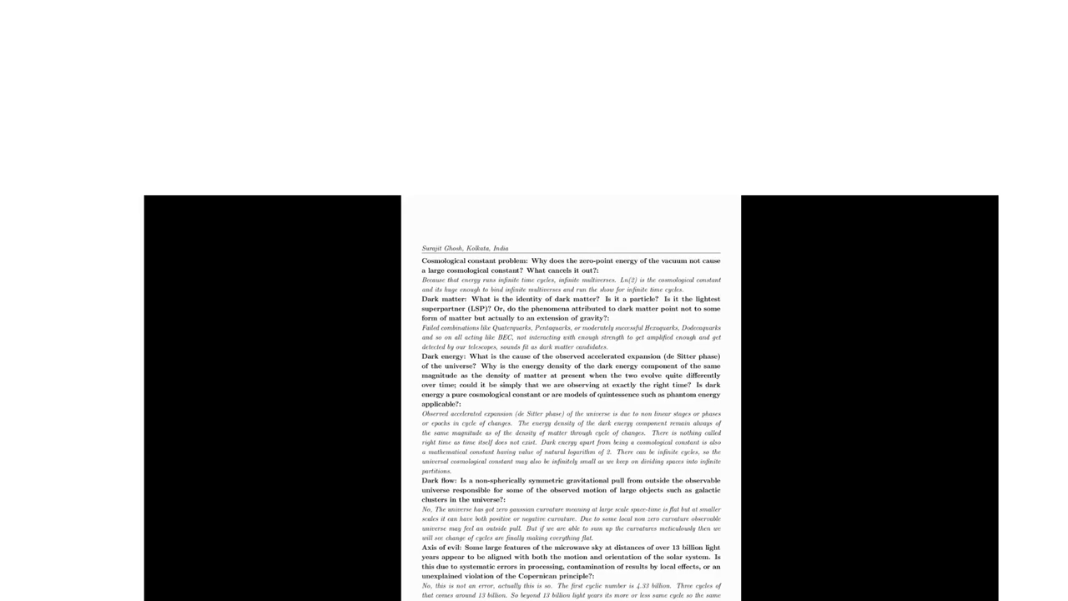
pyautogui.scroll(-3)
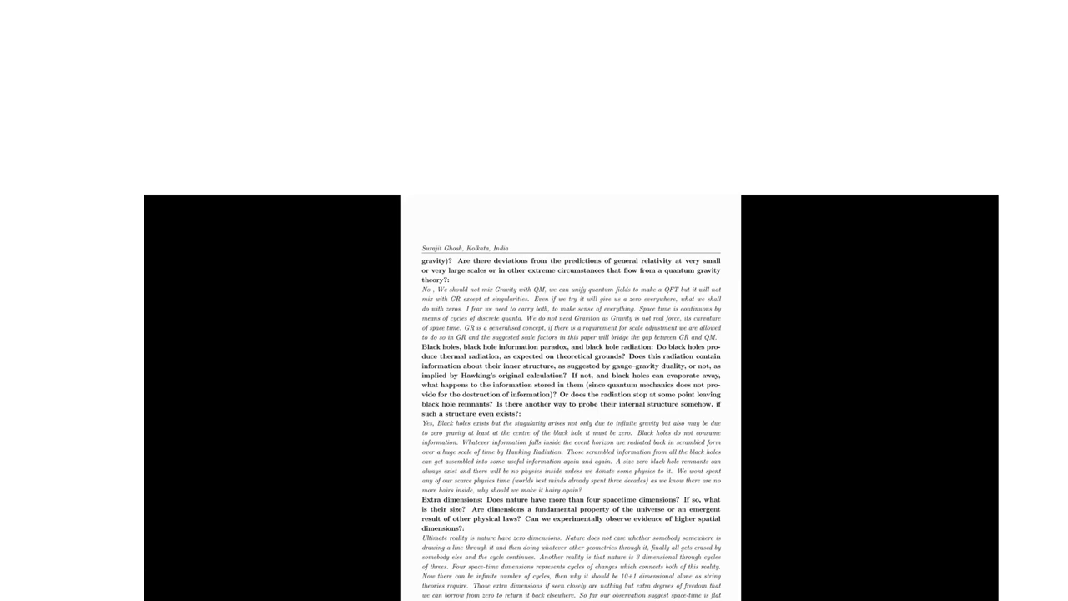
pyautogui.scroll(-3)
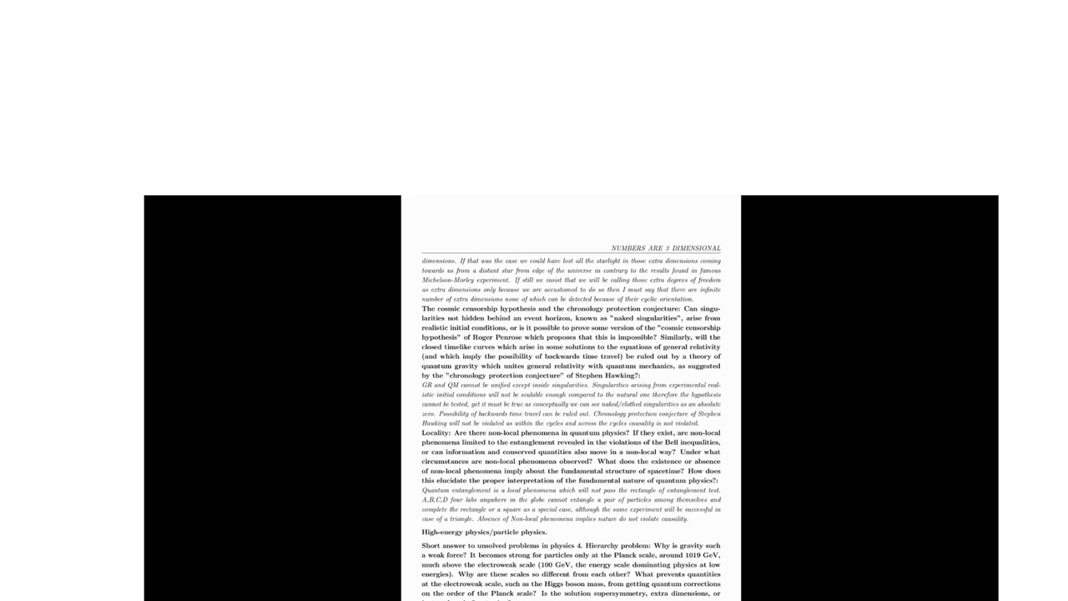
pyautogui.scroll(-3)
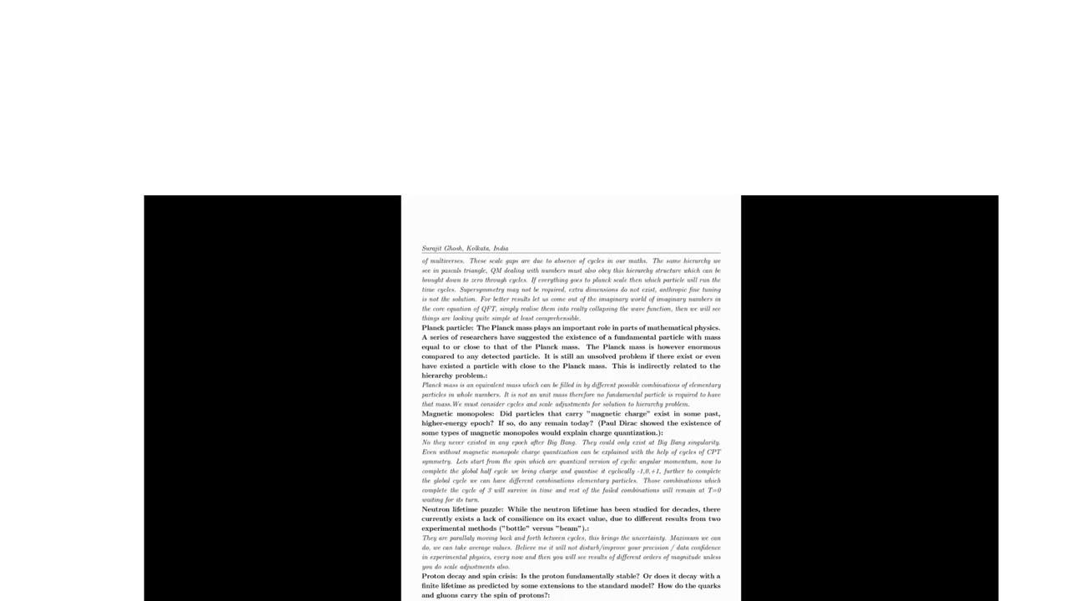
pyautogui.scroll(-3)
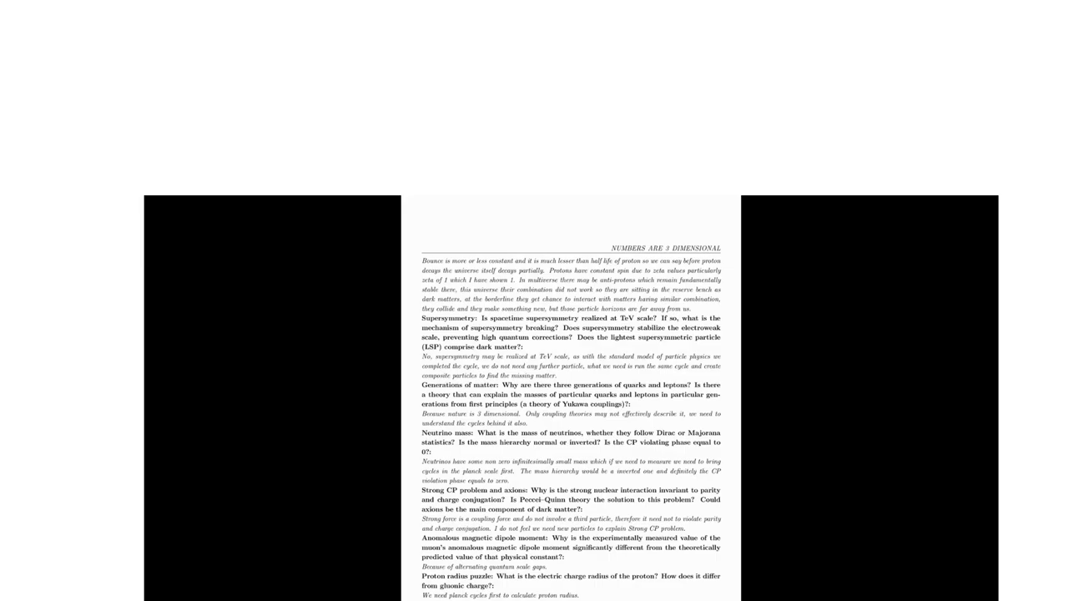